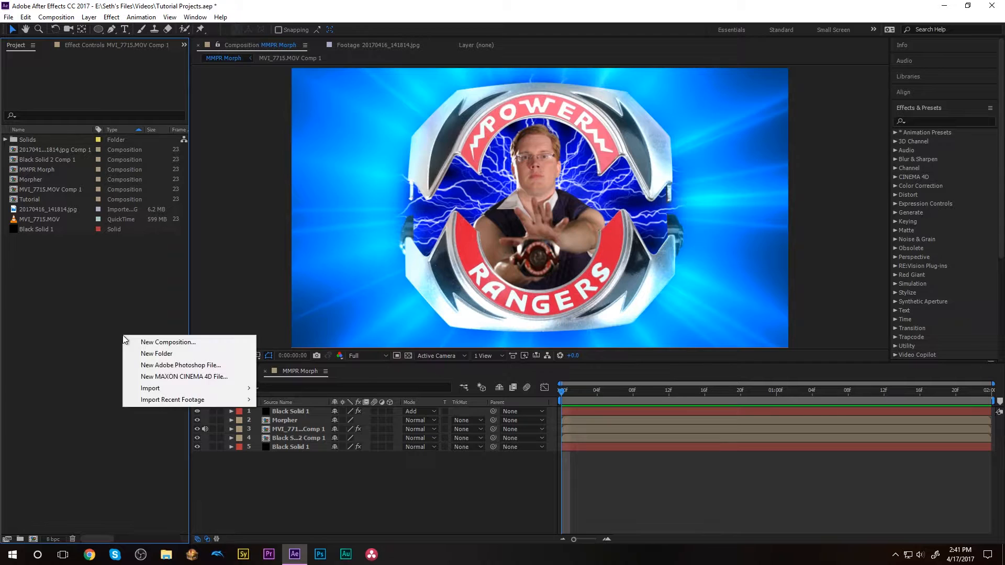
Create a new empty 1920×1080 composition named 'Tutorial morph'.
{"action": "left_click", "coordinate": [167, 341]}
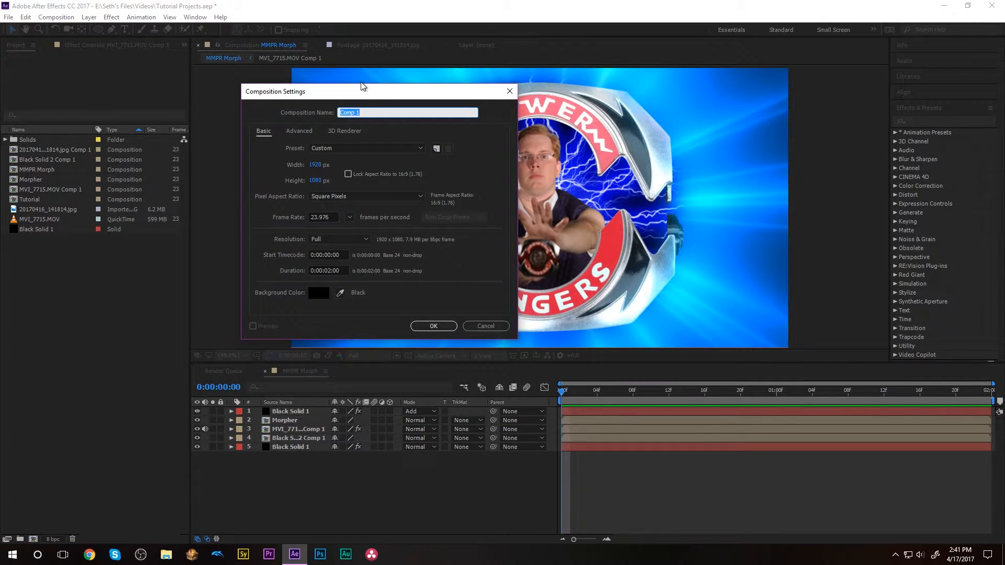
{"action": "type", "text": "Tutorial morp"}
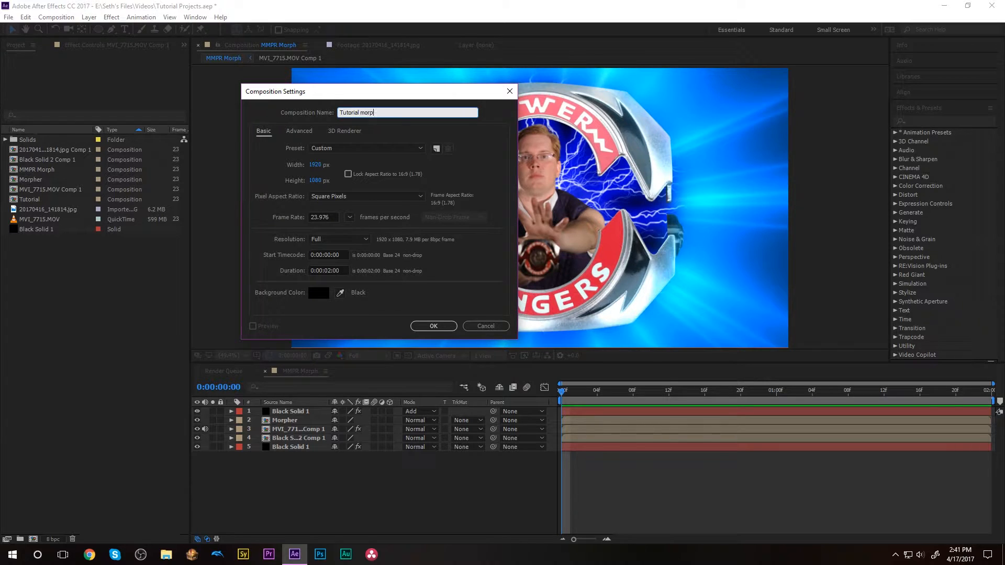
{"action": "left_click", "coordinate": [433, 326]}
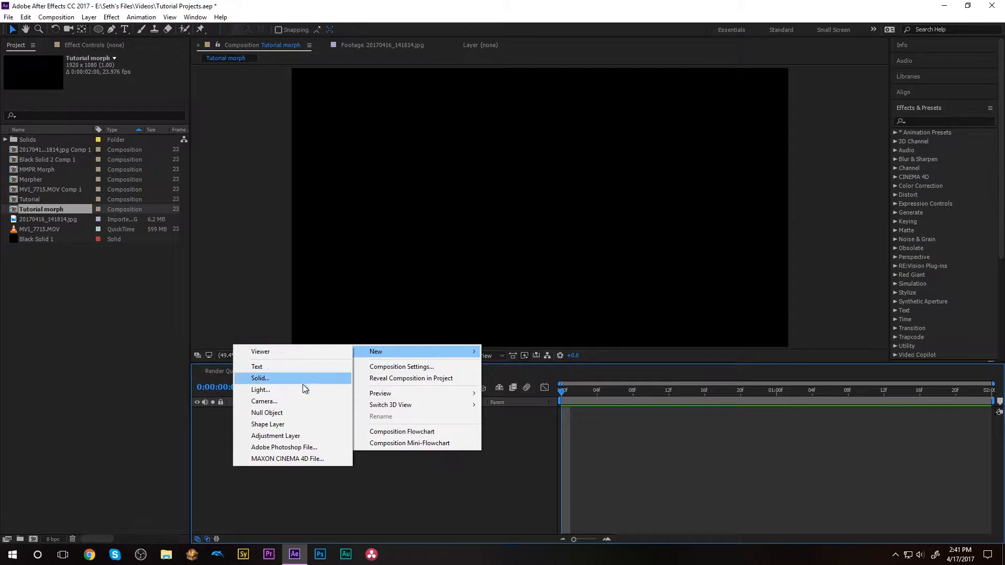
Add a black solid with Optical Flares tinted blue (0096FF) as the burst background.
{"action": "left_click", "coordinate": [259, 378]}
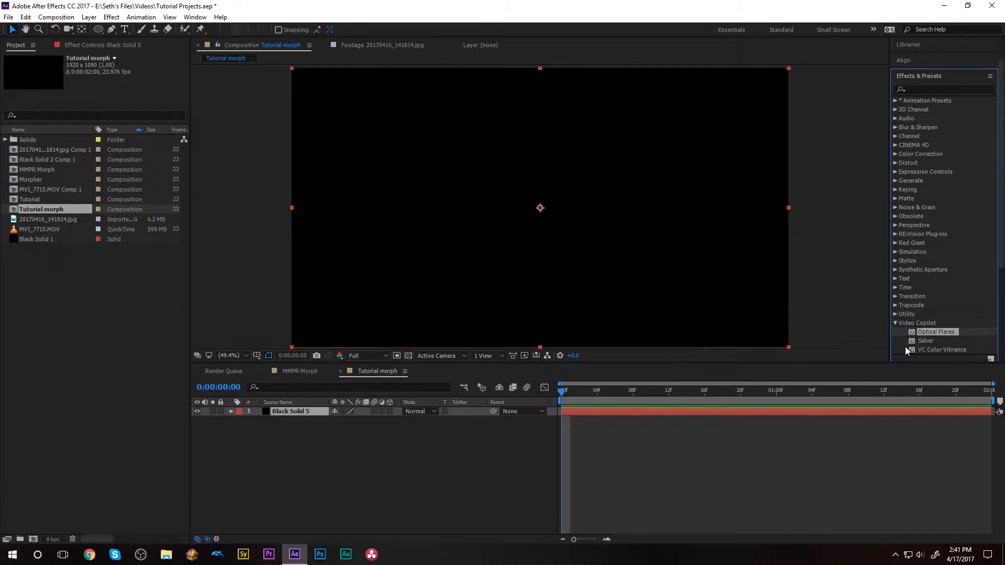
{"action": "double_click", "coordinate": [935, 331]}
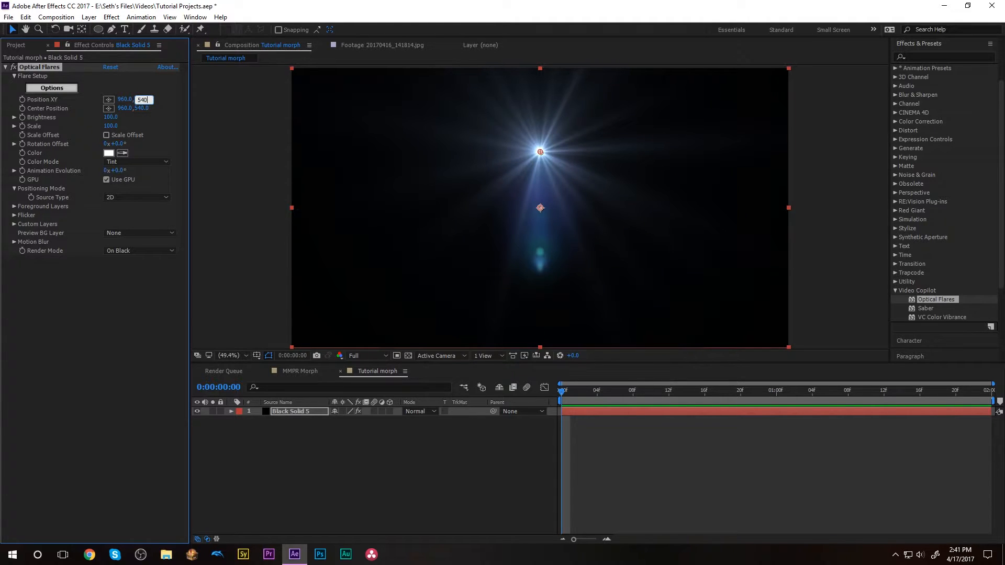
{"action": "left_click", "coordinate": [107, 153]}
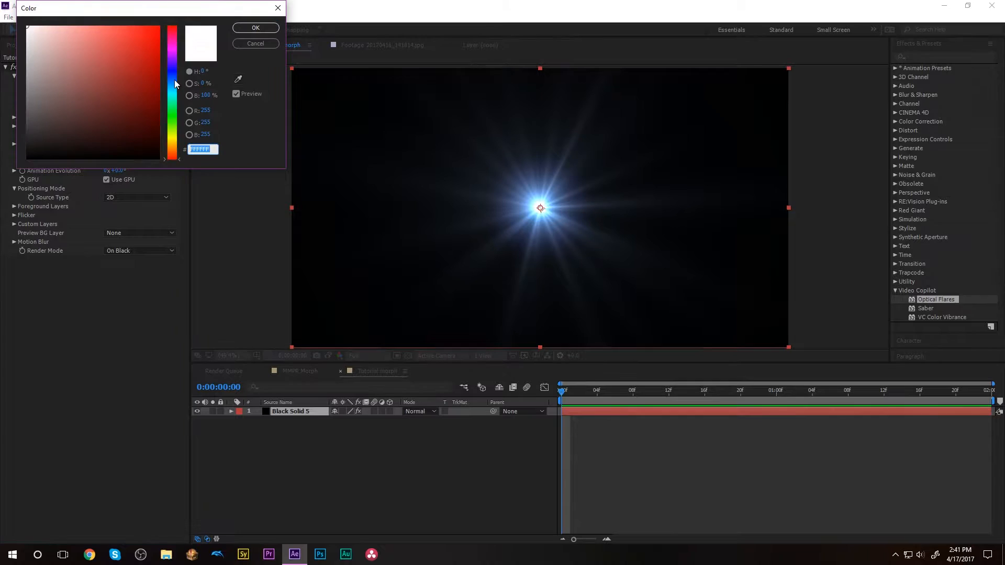
{"action": "left_click", "coordinate": [171, 25]}
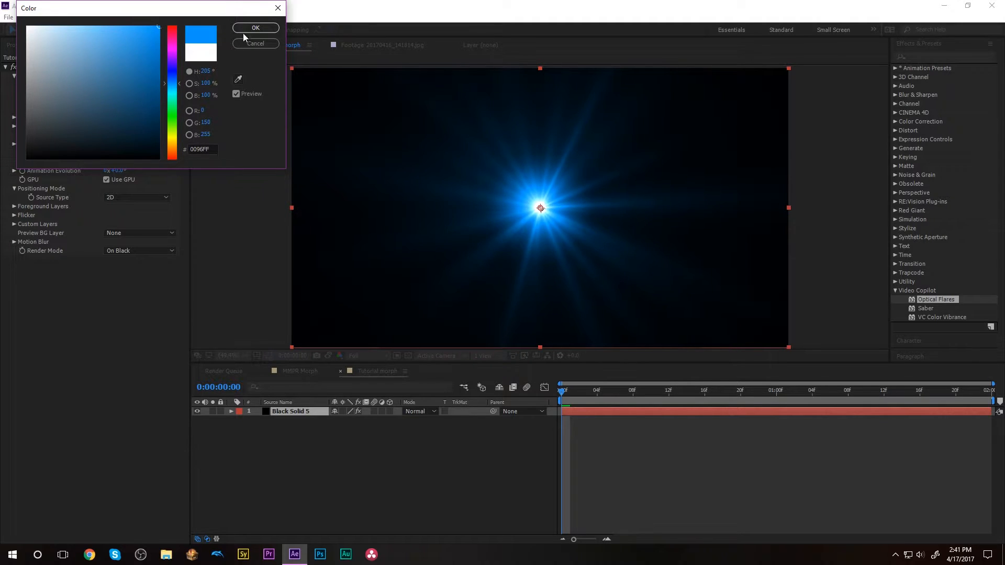
{"action": "left_click", "coordinate": [256, 27]}
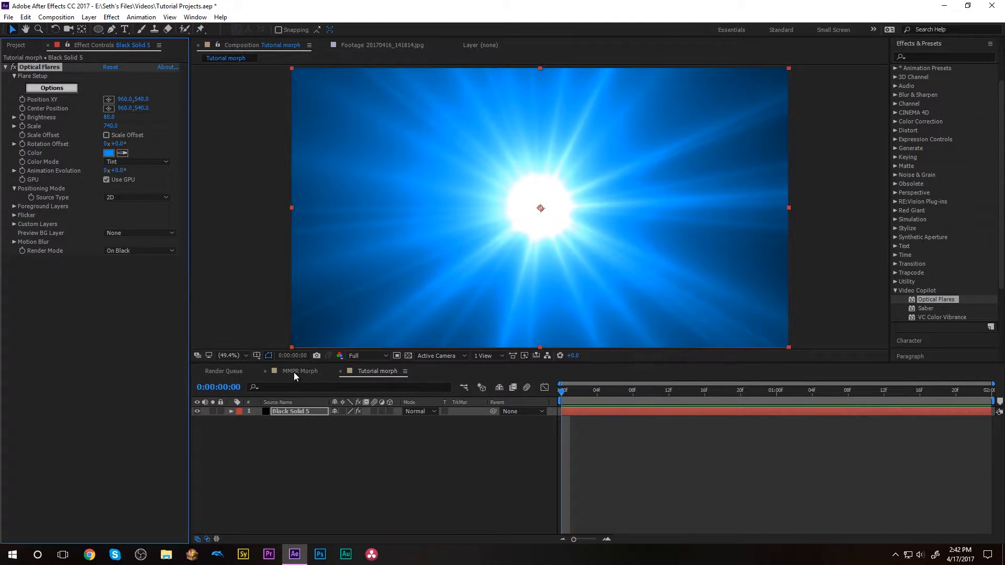
Compare the reference MMPR Morph flare settings with the Tutorial morph composition.
{"action": "left_click", "coordinate": [298, 370]}
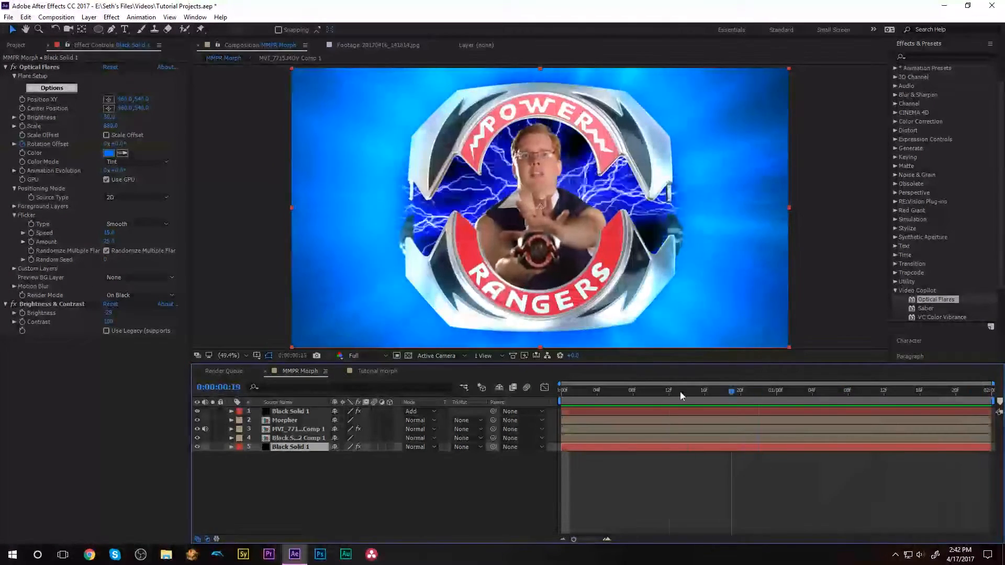
{"action": "left_click", "coordinate": [378, 370]}
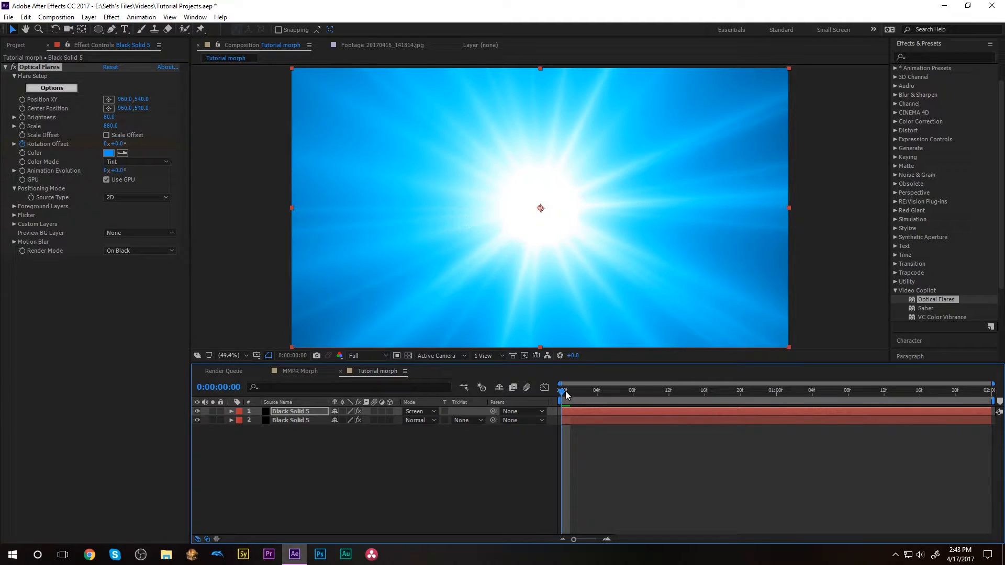
Preview the flare over time and search the effects for 'contrast' to list Brightness & Contrast.
{"action": "left_click_drag", "start_coordinate": [563, 389], "coordinate": [686, 389]}
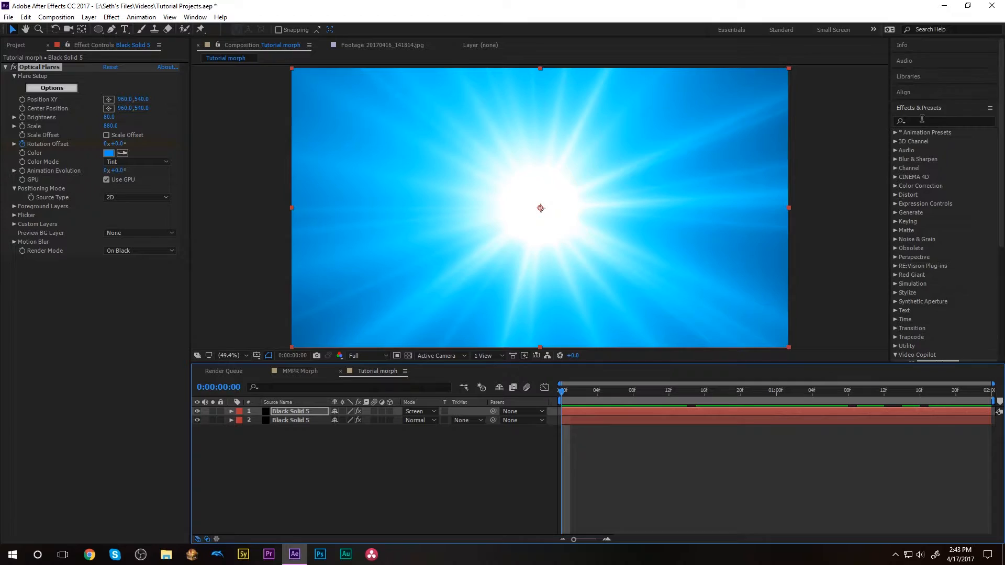
{"action": "type", "text": "contras"}
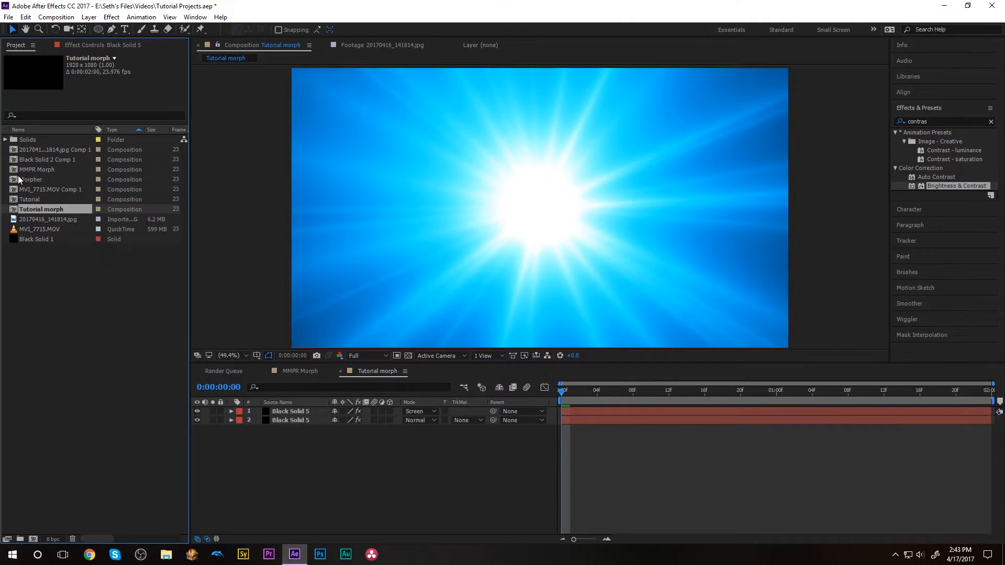
Bring the Morpher plate composition in above the flare solids.
{"action": "left_click", "coordinate": [32, 179]}
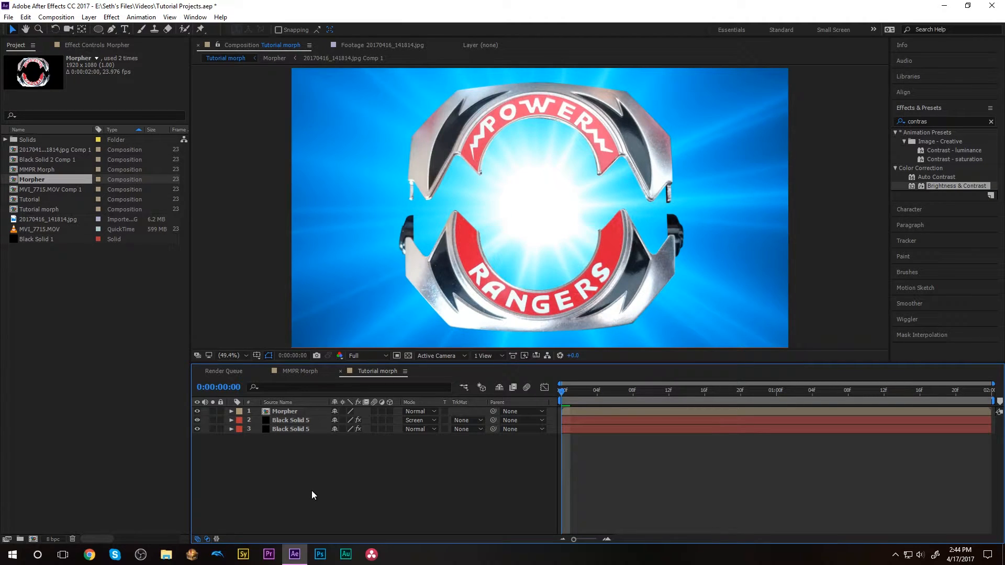
{"action": "mouse_move", "coordinate": [206, 461]}
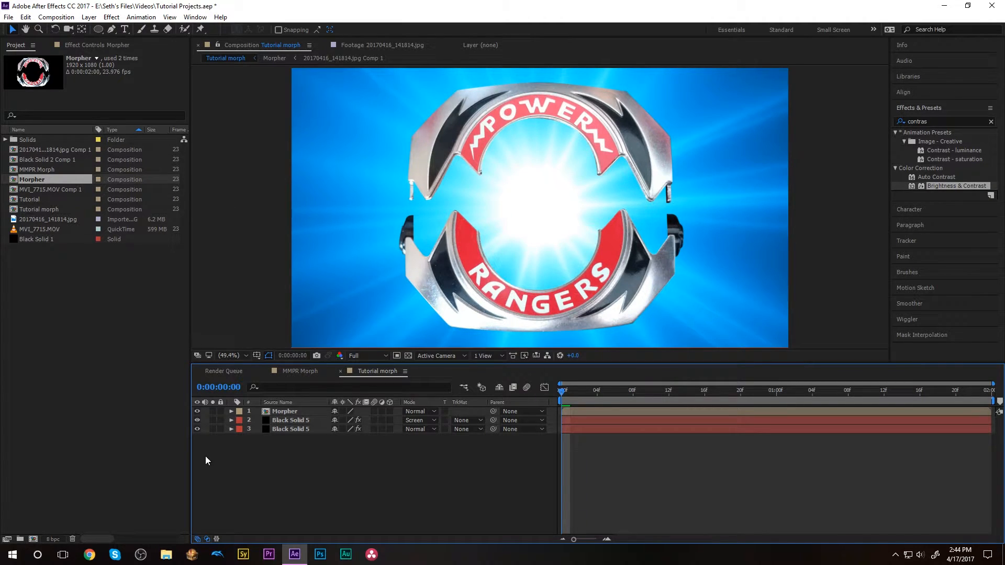
{"action": "mouse_move", "coordinate": [327, 441]}
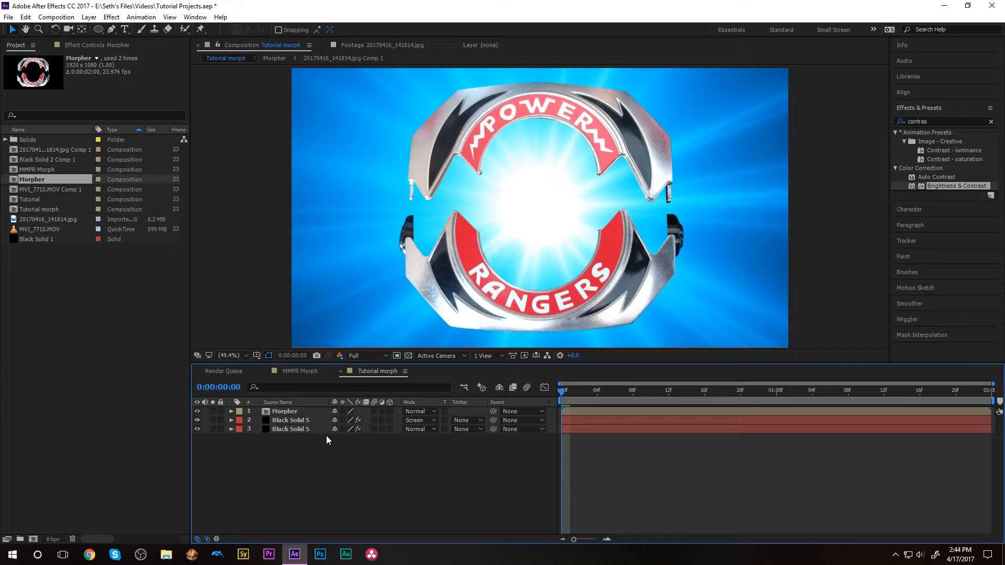
{"action": "mouse_move", "coordinate": [346, 450]}
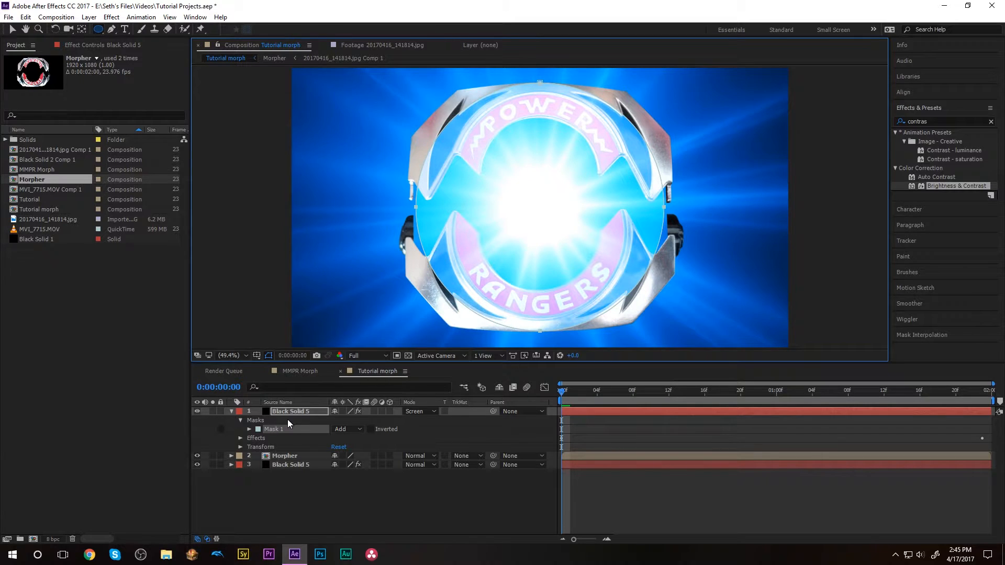
Switch the upper flare's ellipse mask to Subtract and collapse the layer properties.
{"action": "left_click", "coordinate": [346, 429]}
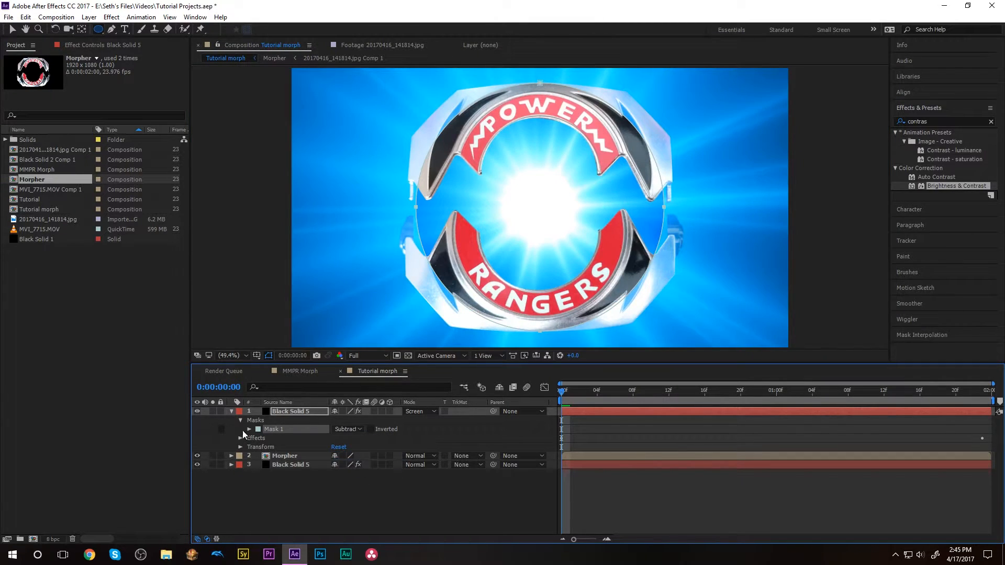
{"action": "left_click", "coordinate": [249, 429]}
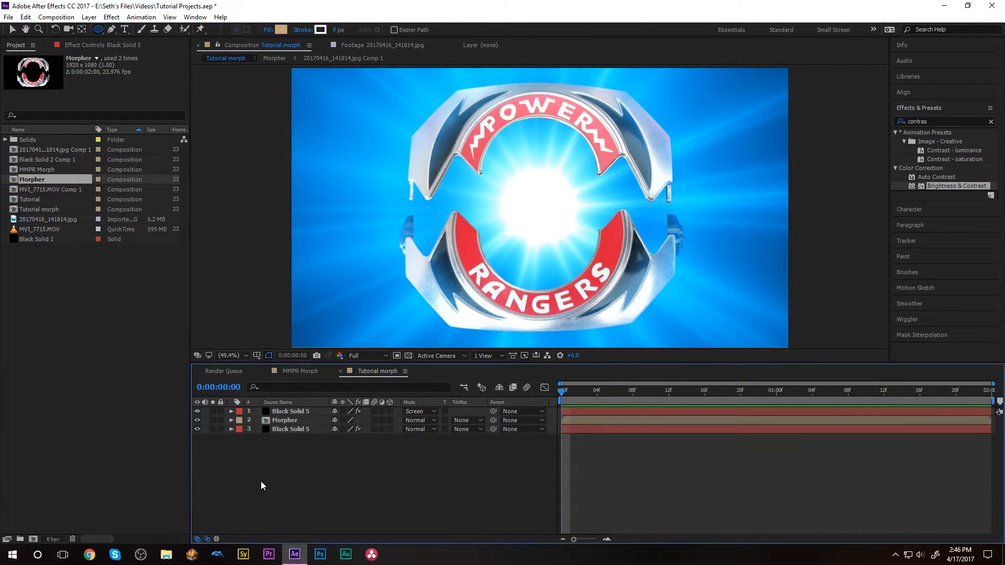
Add a masked black solid for the plate's centre and pre-compose it with Move all attributes.
{"action": "right_click", "coordinate": [261, 485]}
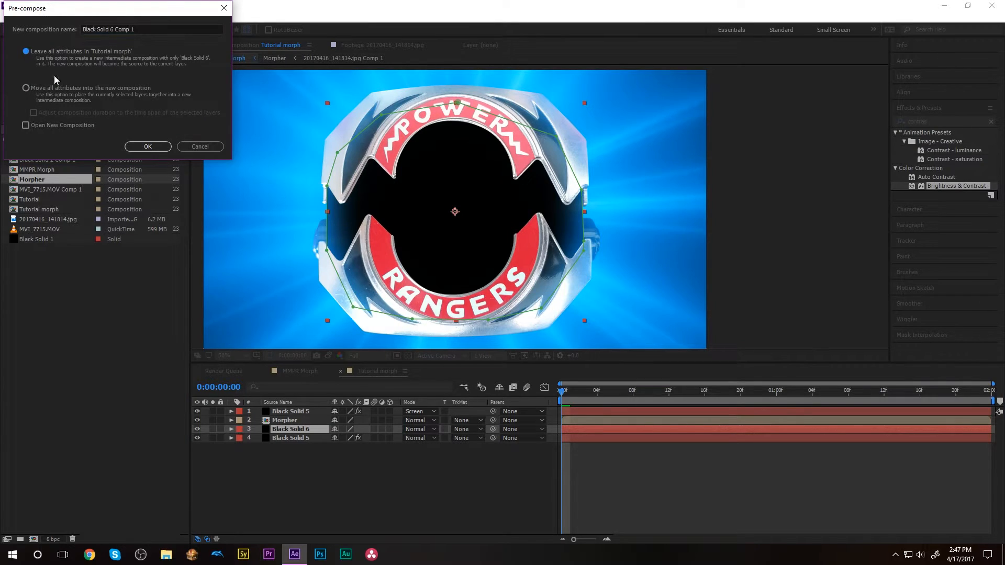
{"action": "left_click", "coordinate": [26, 88]}
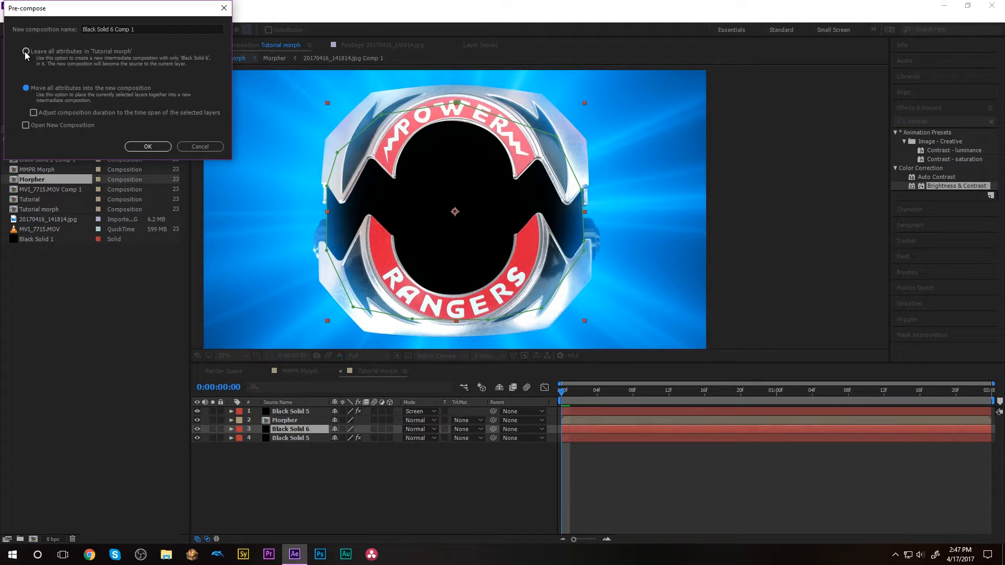
{"action": "left_click", "coordinate": [148, 147]}
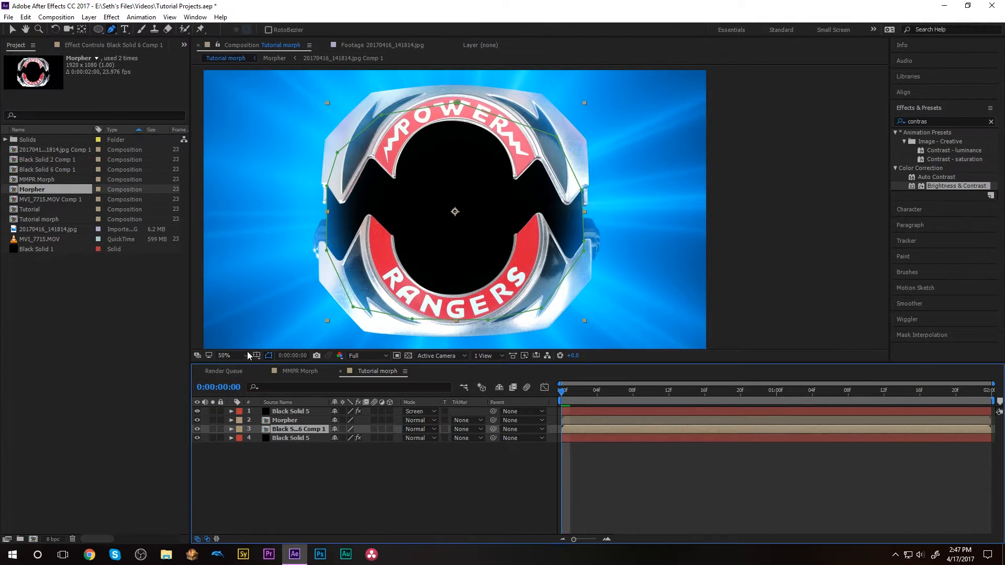
Inspect the lightning composition's solid stack against the reference morpher photo.
{"action": "double_click", "coordinate": [47, 169]}
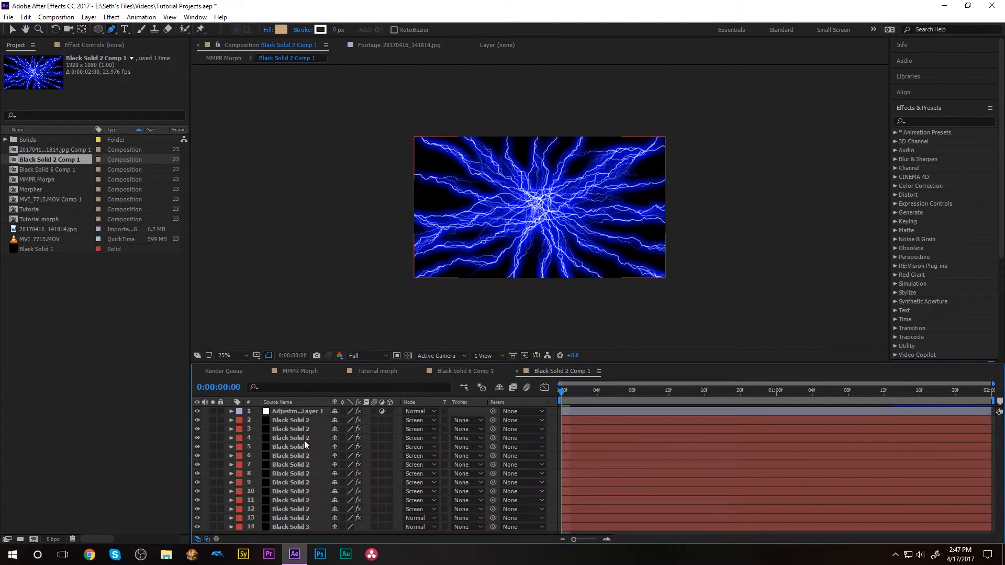
{"action": "left_click", "coordinate": [290, 526]}
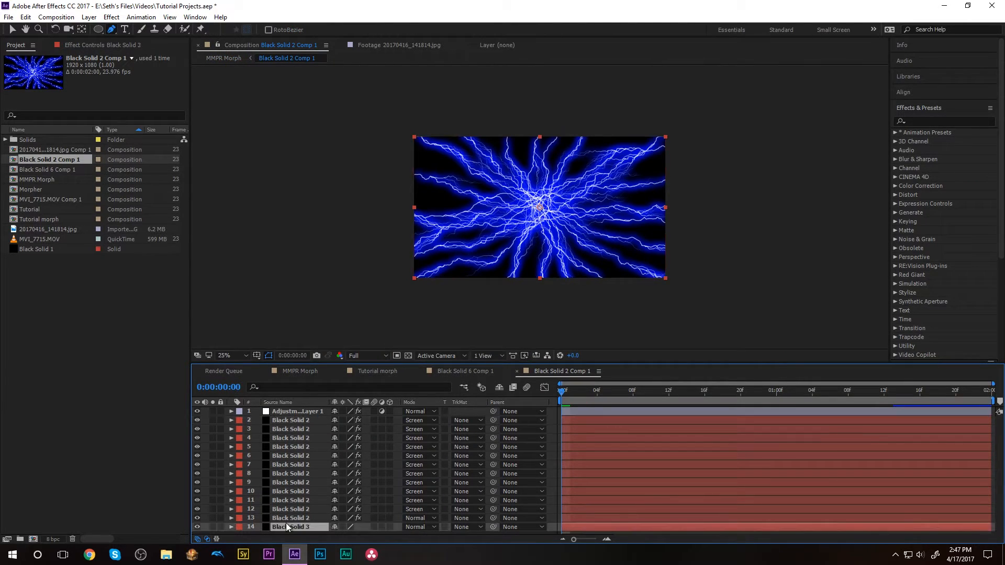
{"action": "left_click", "coordinate": [398, 45]}
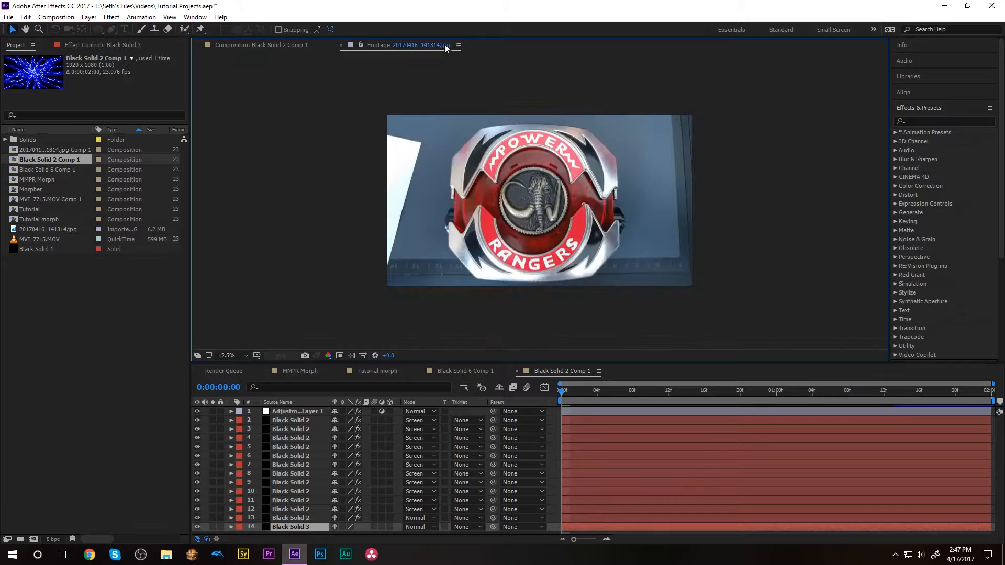
{"action": "left_click", "coordinate": [270, 45]}
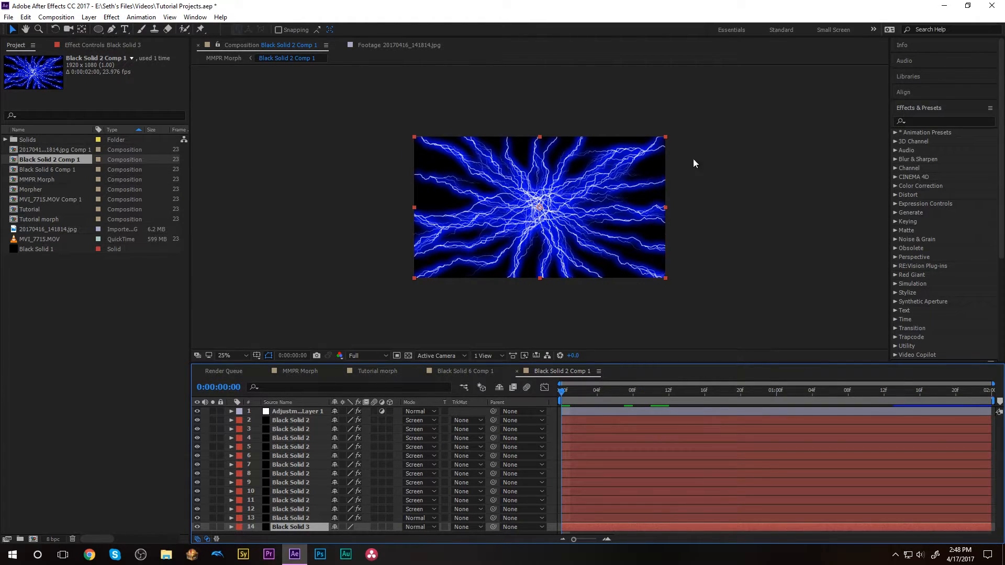
Set the adjustment layer's tint to purple EA00FF for the lightning bolts.
{"action": "left_click", "coordinate": [297, 411]}
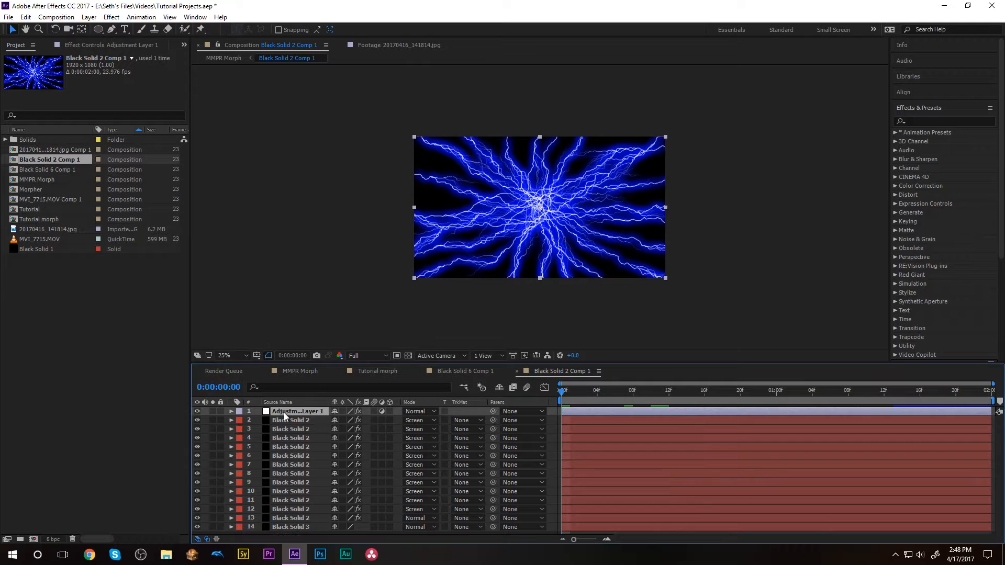
{"action": "left_click", "coordinate": [109, 45]}
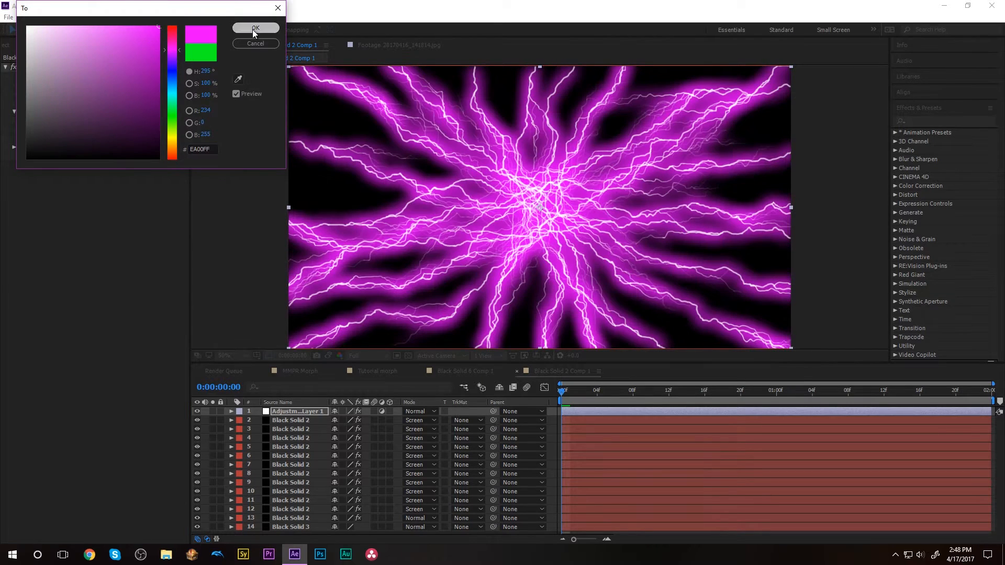
{"action": "left_click", "coordinate": [255, 28]}
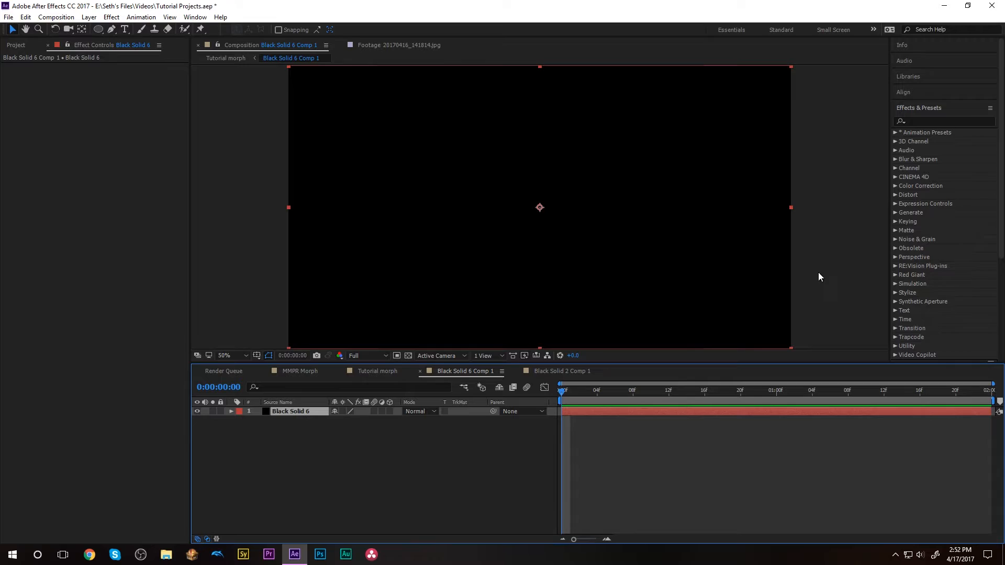
Apply Advanced Lightning to the black solid as a Two-Way Strike.
{"action": "type", "text": "lightning"}
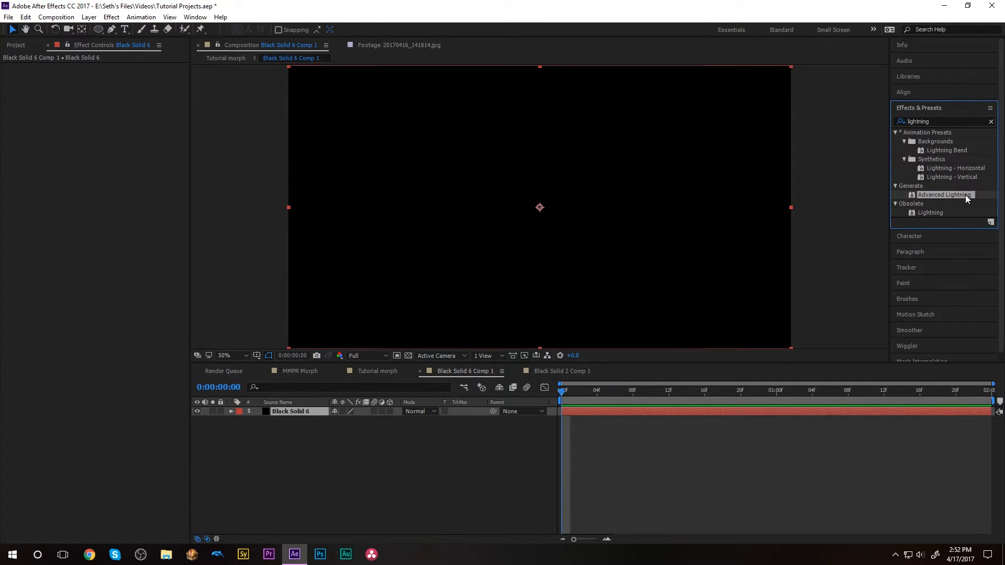
{"action": "double_click", "coordinate": [944, 195]}
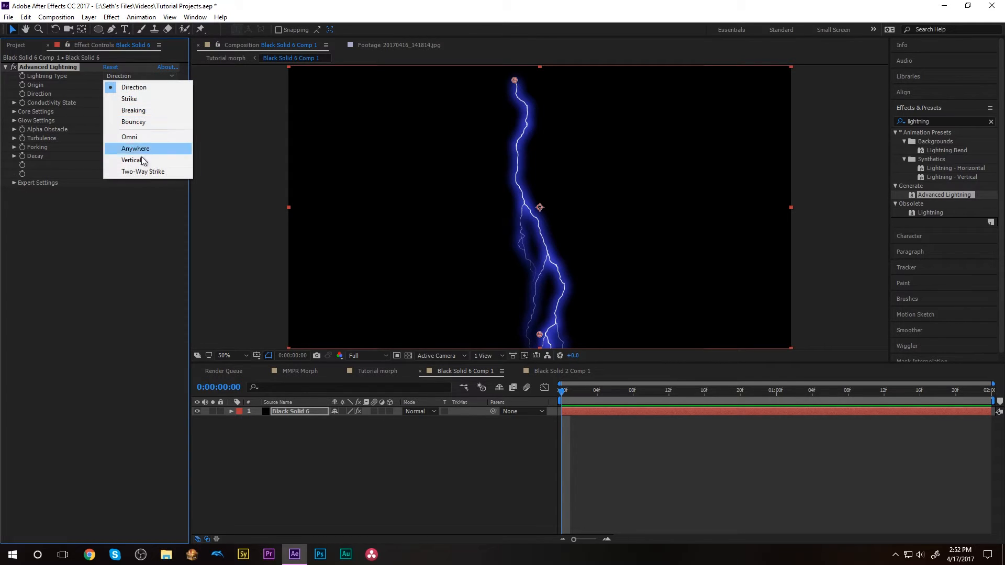
{"action": "left_click", "coordinate": [144, 171]}
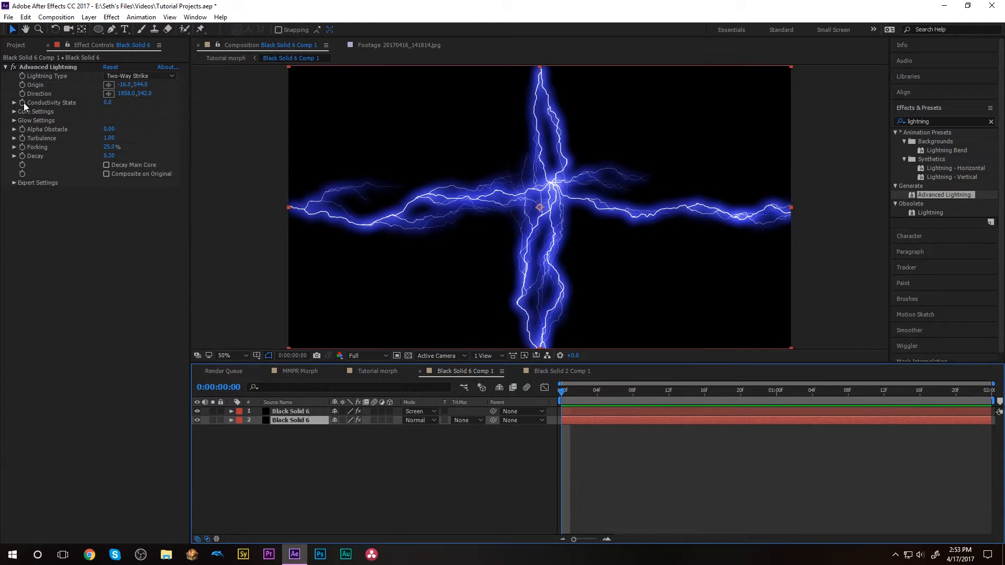
Set the lightning's Conductivity State to 12.0 for a new bolt shape.
{"action": "left_click", "coordinate": [114, 102]}
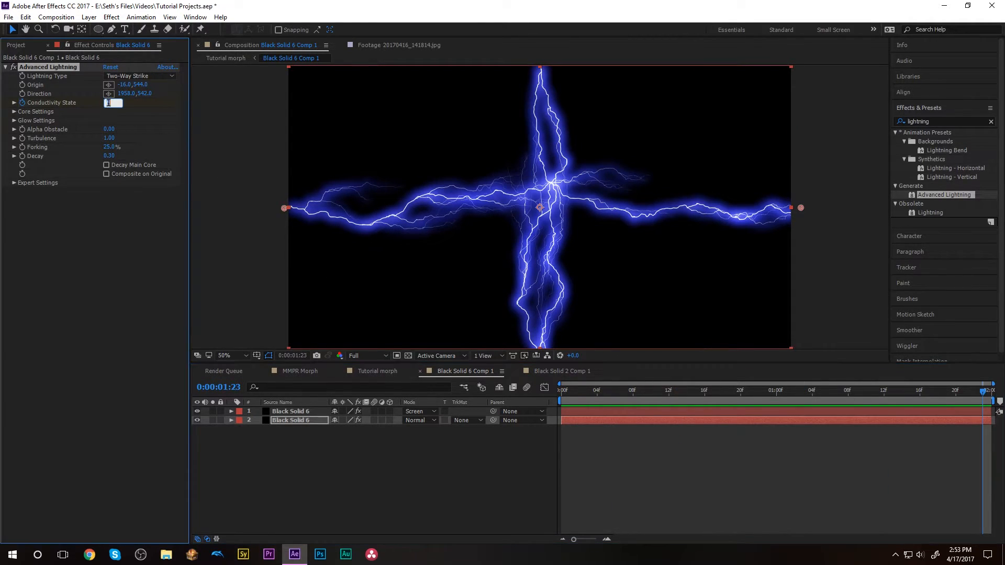
{"action": "type", "text": "12.0"}
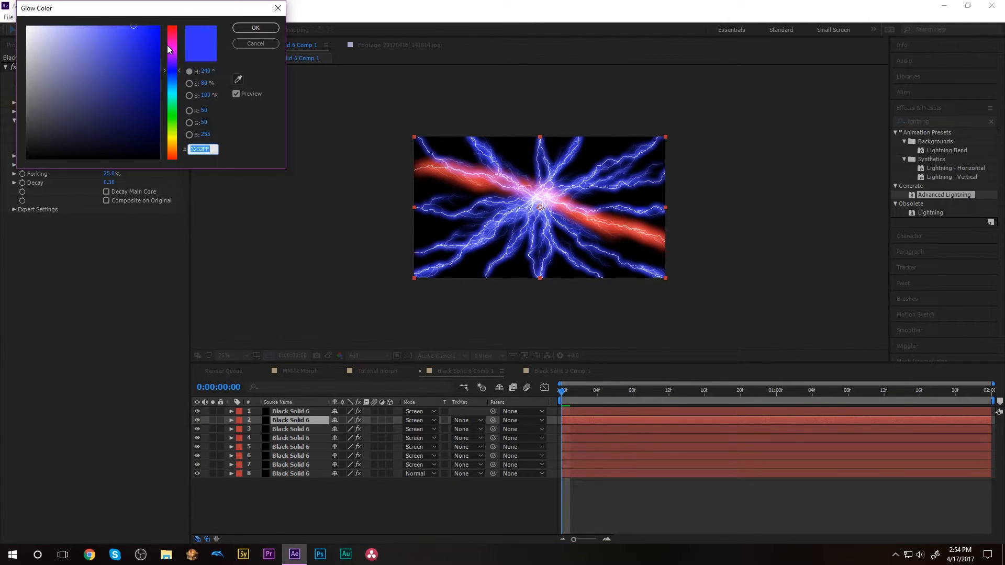
Set the Advanced Lightning Glow Color to red (FF3232) so the bolts glow red.
{"action": "left_click", "coordinate": [254, 27]}
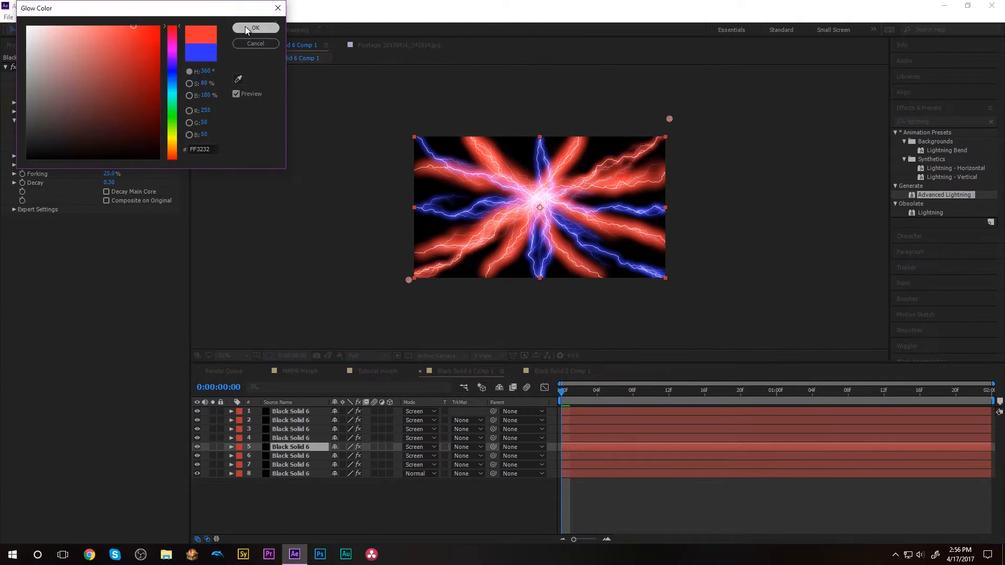
{"action": "left_click", "coordinate": [255, 27]}
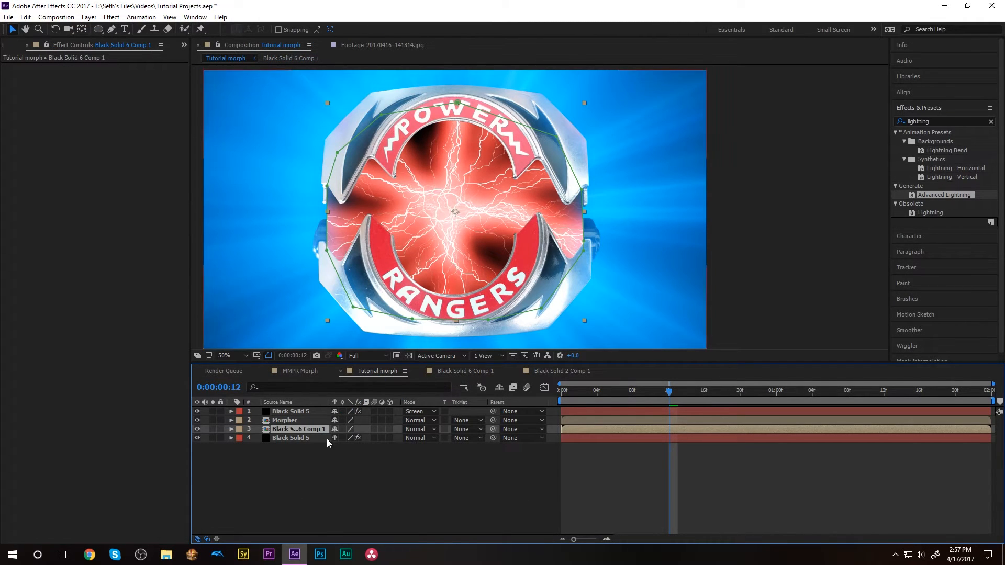
Reveal the lightning comp layer's Mask 1 in Tutorial morph and select the actor's clip MVI_7715.MOV.
{"action": "left_click", "coordinate": [230, 429]}
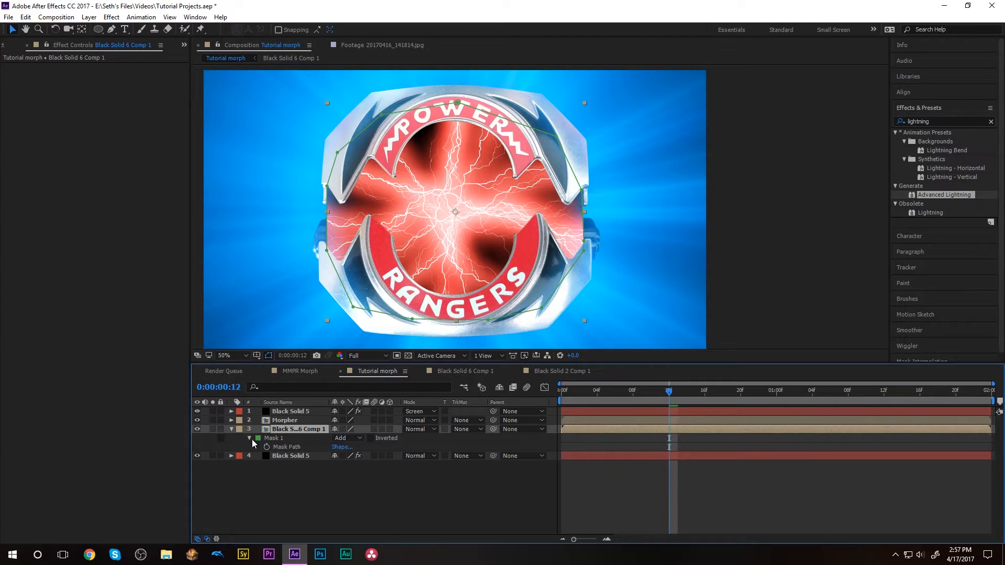
{"action": "left_click", "coordinate": [257, 439]}
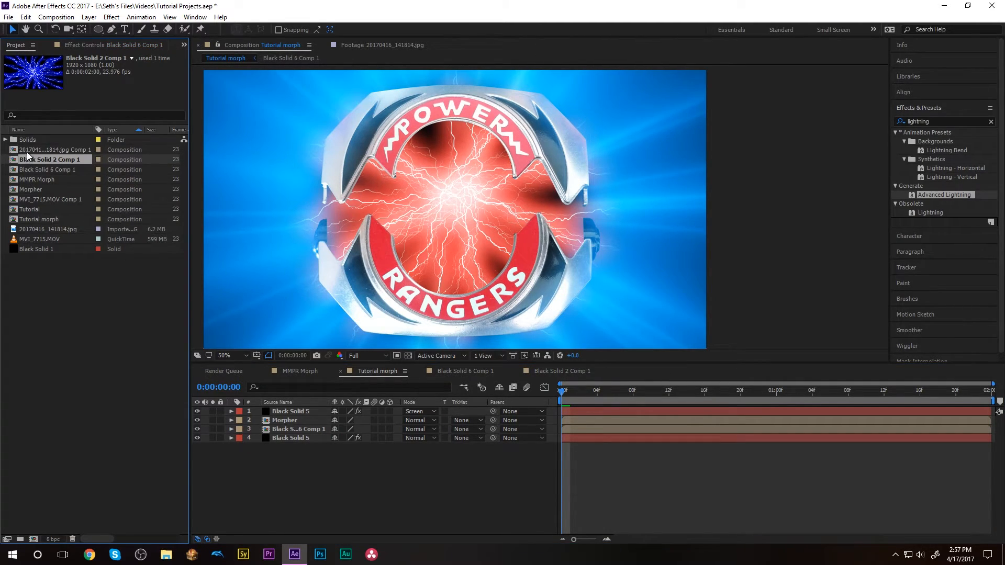
{"action": "left_click", "coordinate": [43, 239]}
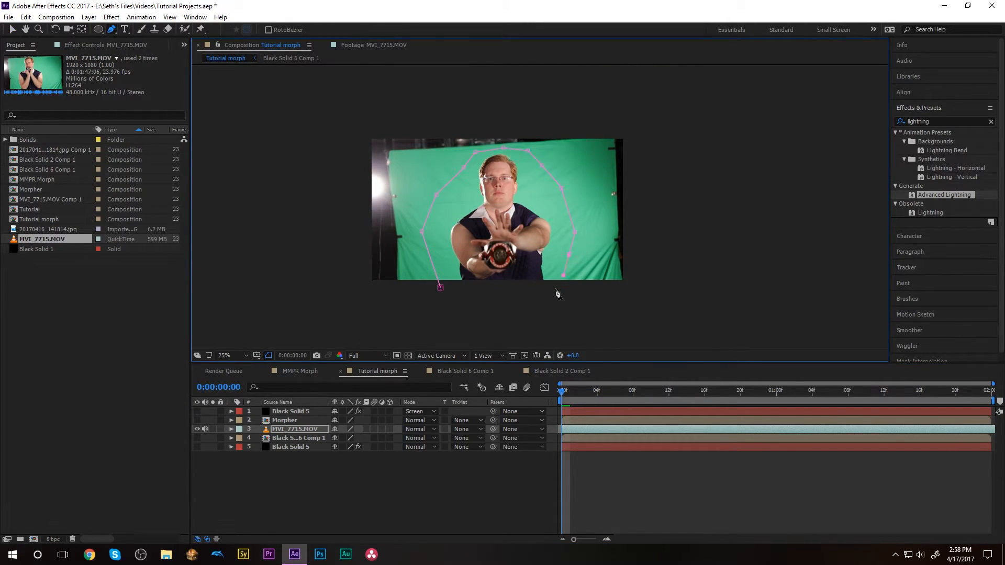
Close a rough polygon mask around the actor on MVI_7715.MOV and clear the effects search.
{"action": "left_click", "coordinate": [224, 356]}
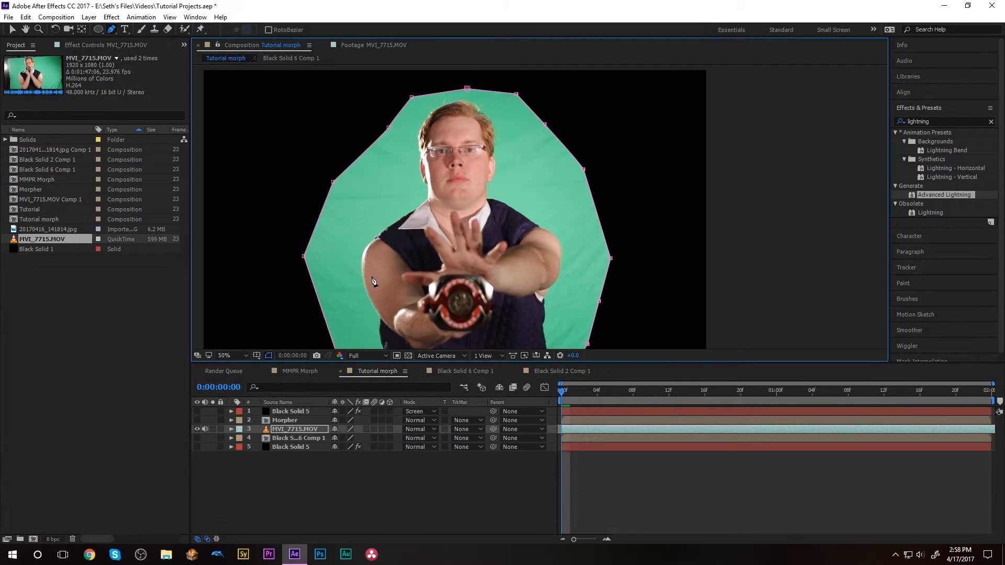
{"action": "left_click", "coordinate": [224, 356]}
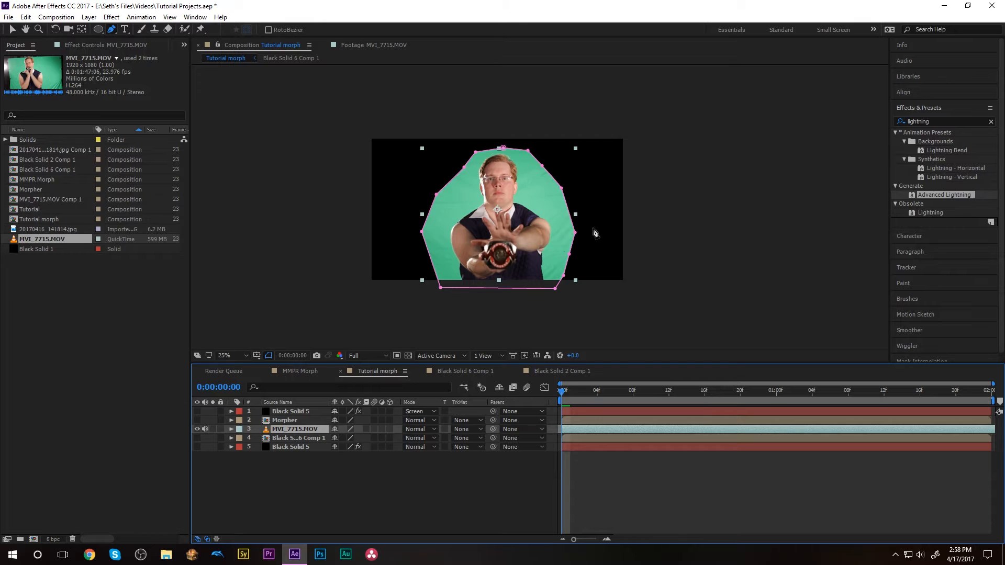
{"action": "left_click", "coordinate": [934, 122]}
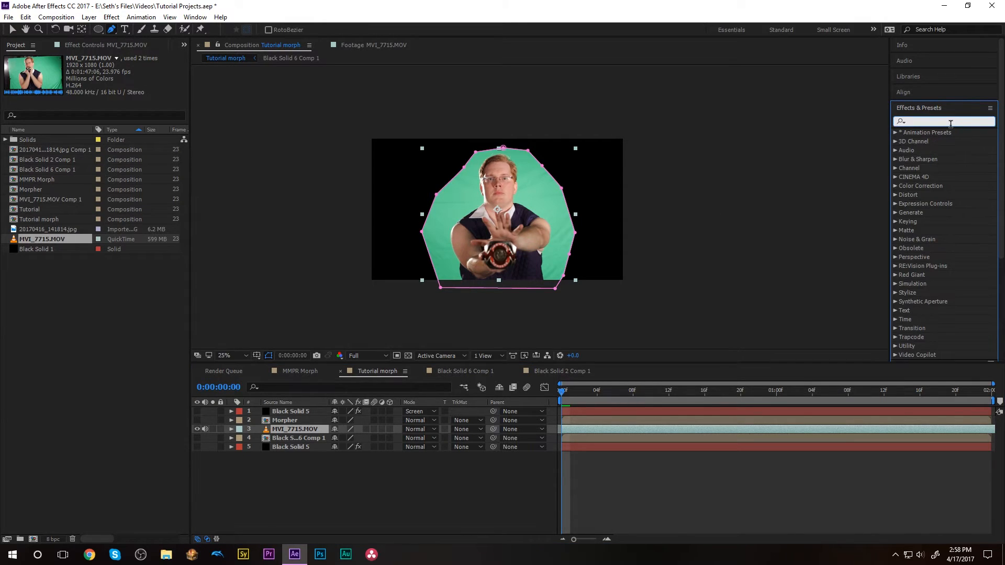
Apply Keylight (1.2) with the green Screen Colour, Screen Gain 140 and Screen Balance 27.
{"action": "type", "text": "key"}
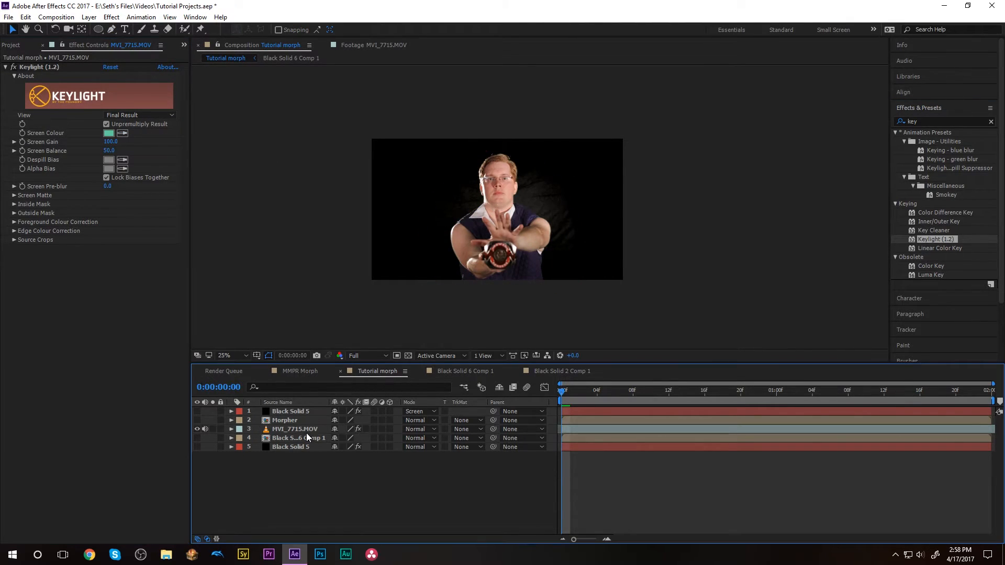
{"action": "left_click", "coordinate": [295, 429]}
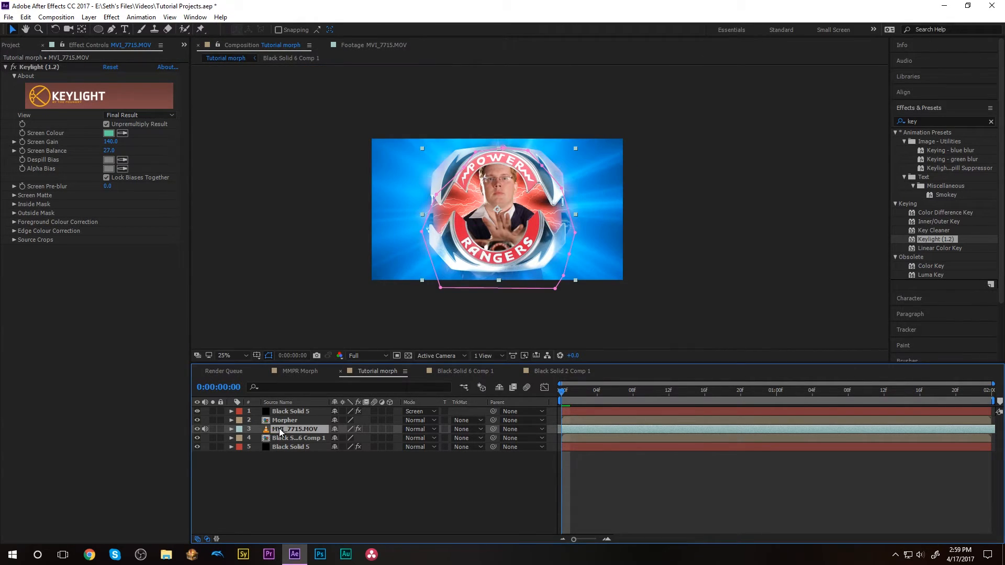
Scale the keyed MVI_7715.MOV layer to 72% and view the comp at 50% magnification.
{"action": "left_click", "coordinate": [230, 429]}
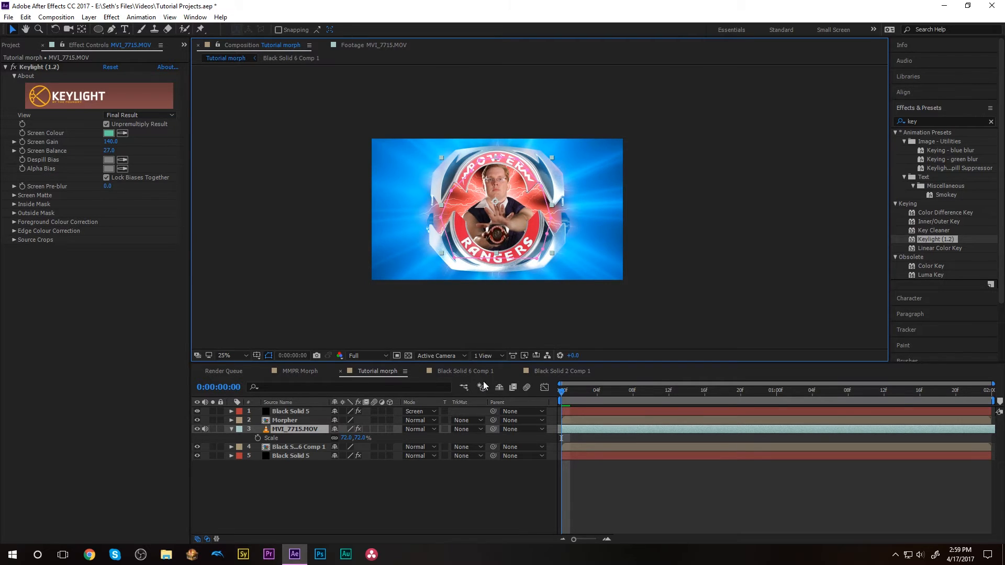
{"action": "left_click", "coordinate": [225, 355]}
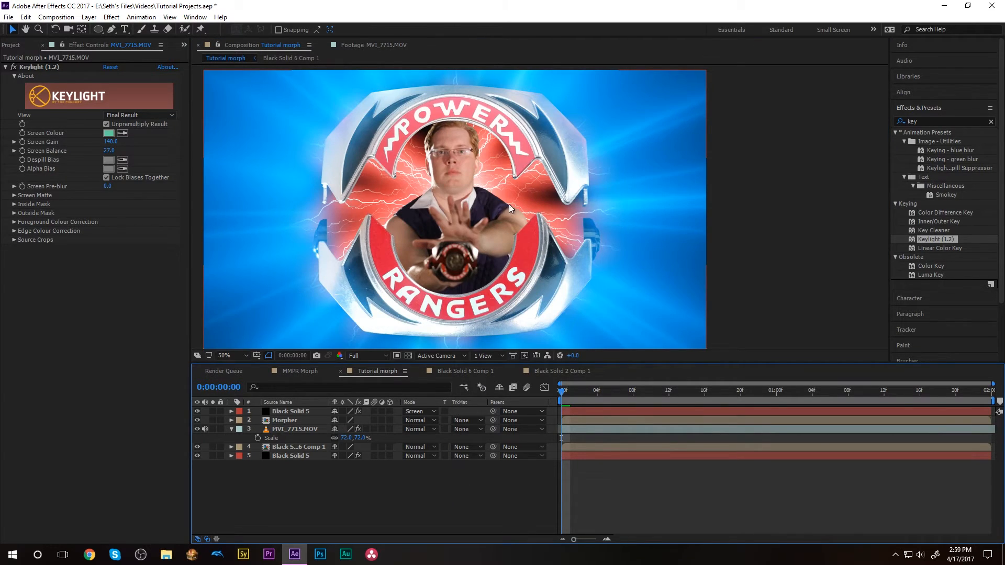
{"action": "mouse_move", "coordinate": [428, 285]}
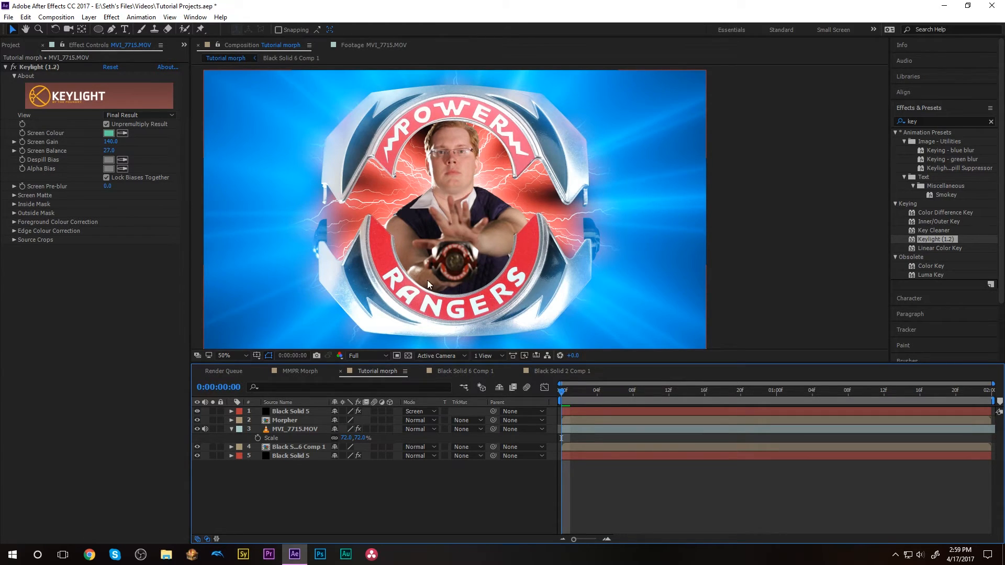
{"action": "mouse_move", "coordinate": [479, 199]}
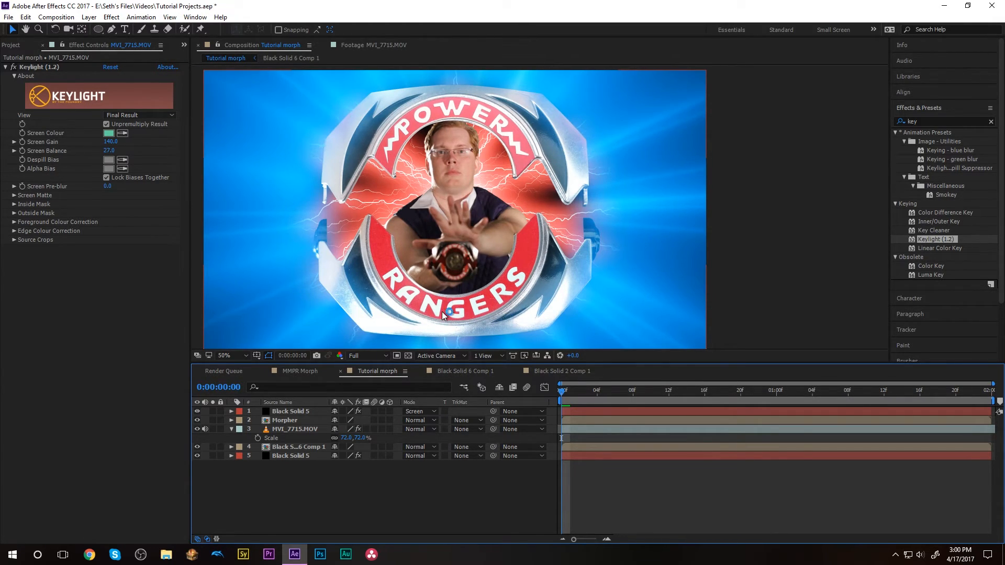
{"action": "mouse_move", "coordinate": [485, 225]}
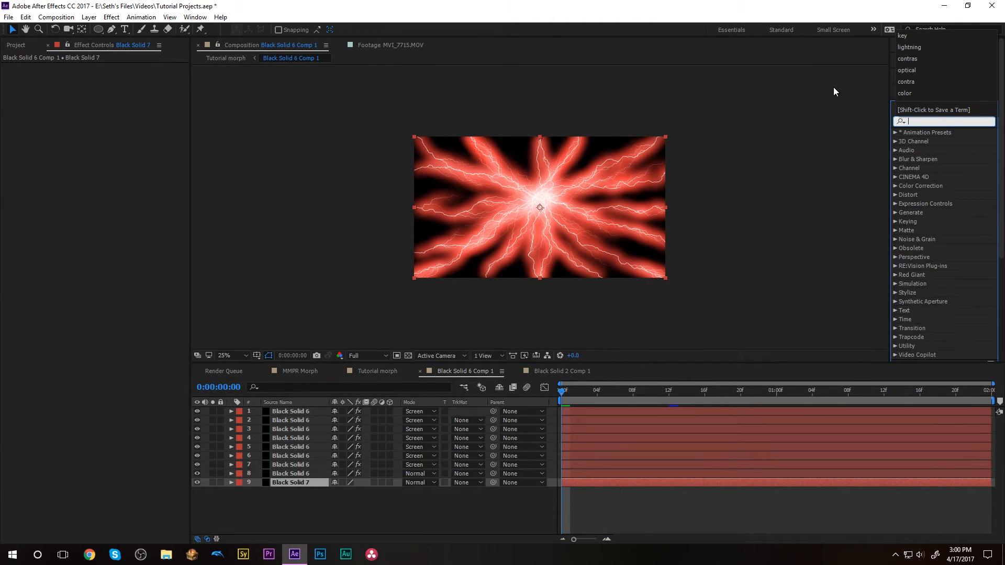
Apply Change to Color on a new adjustment layer above the lightning layers.
{"action": "type", "text": "color"}
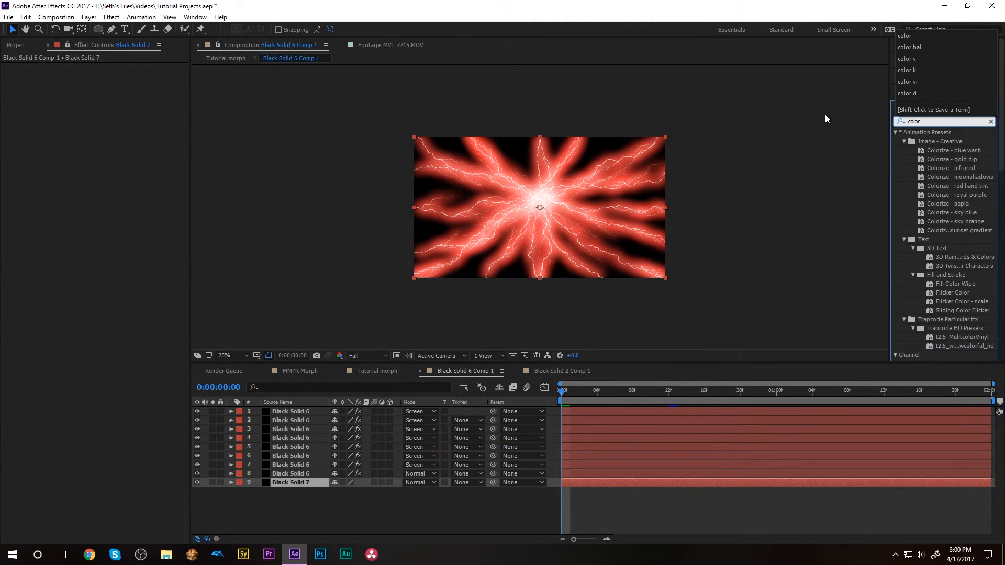
{"action": "double_click", "coordinate": [289, 456]}
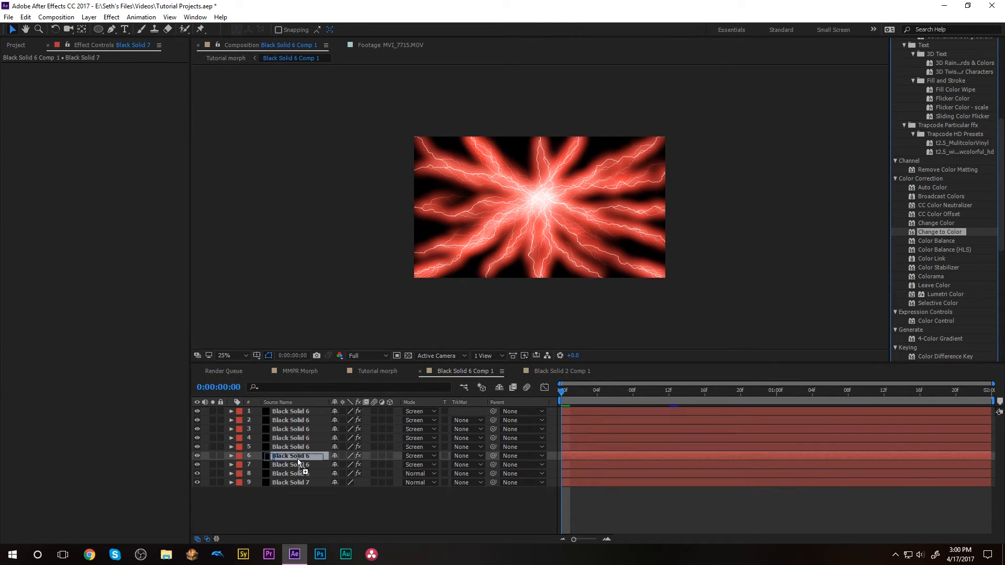
{"action": "right_click", "coordinate": [298, 456]}
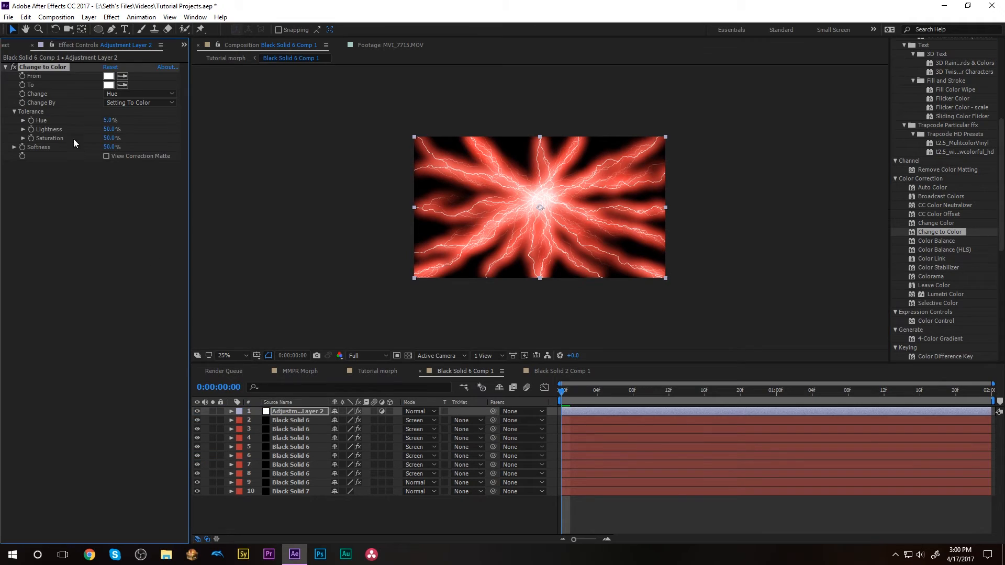
Set Change to Color From red and To blue (1200FF).
{"action": "left_click", "coordinate": [108, 75]}
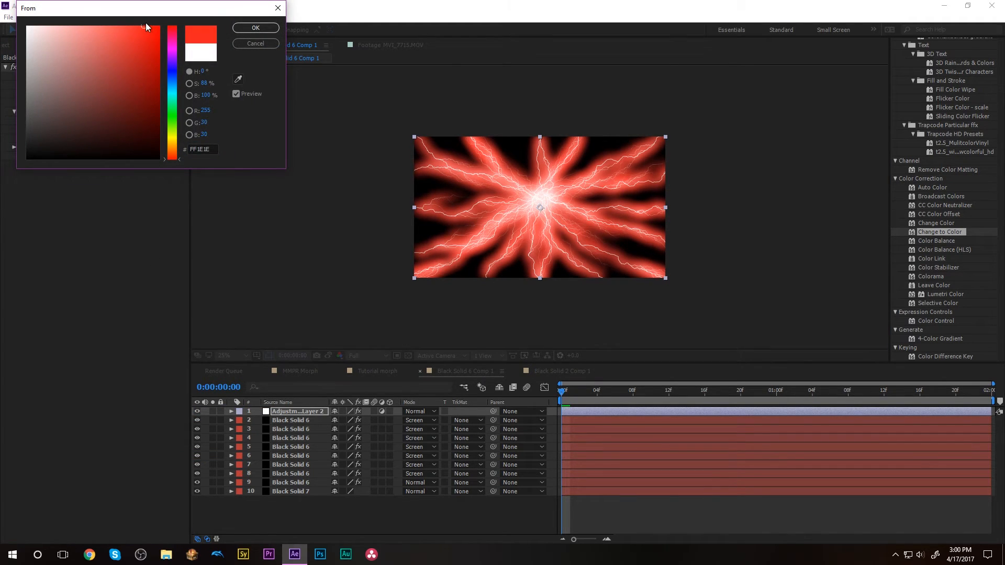
{"action": "left_click", "coordinate": [255, 27]}
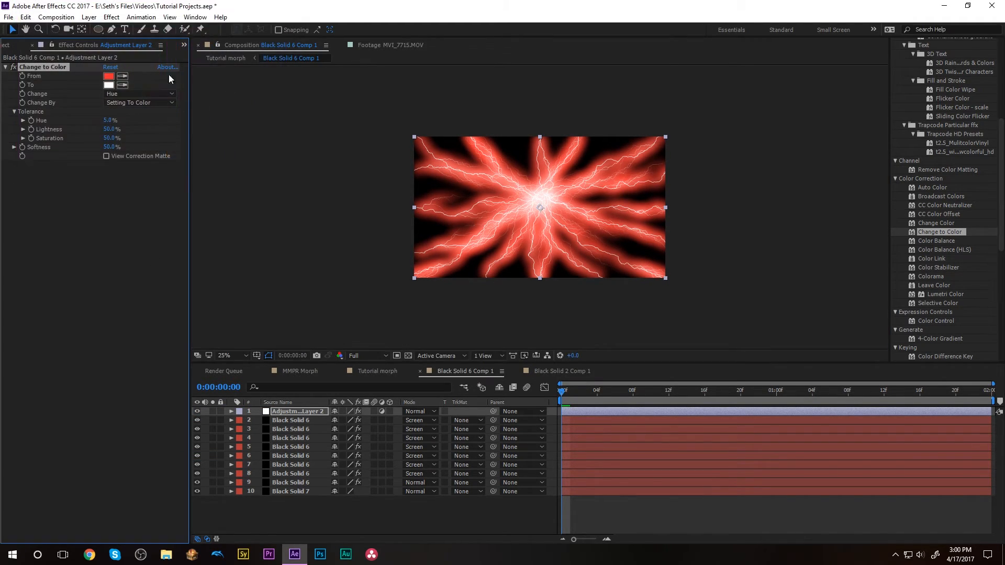
{"action": "left_click", "coordinate": [108, 85]}
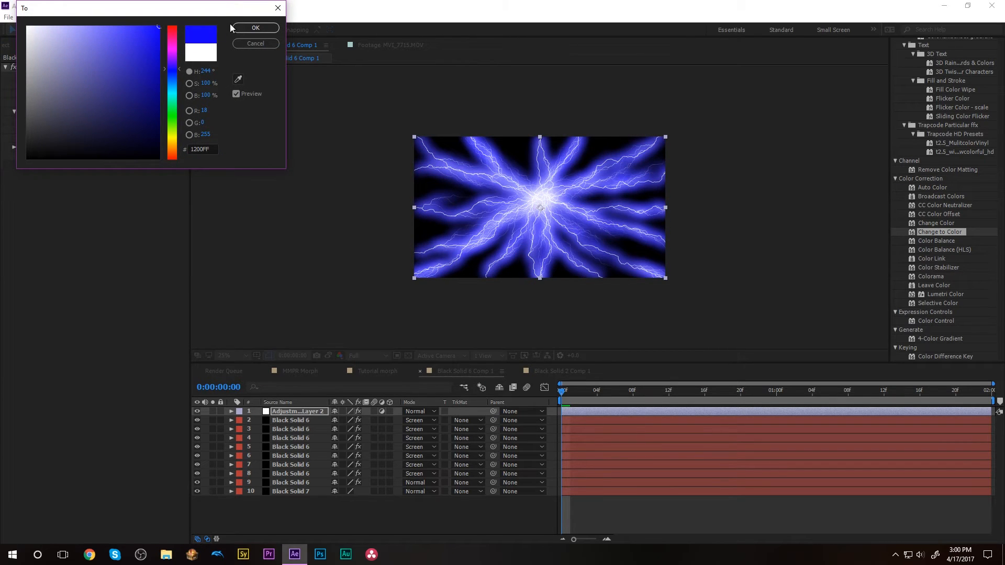
{"action": "left_click", "coordinate": [254, 27]}
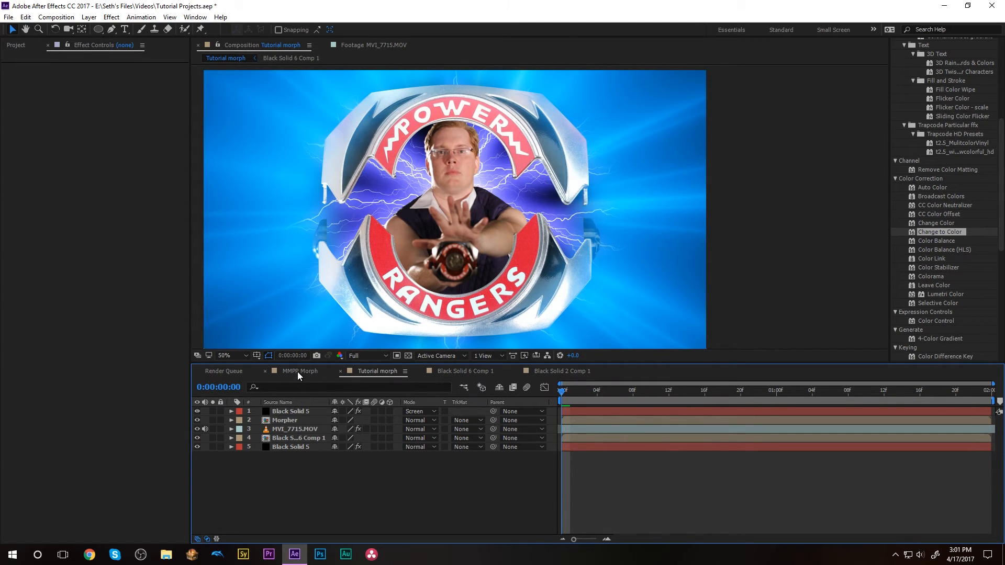
{"action": "left_click", "coordinate": [299, 371]}
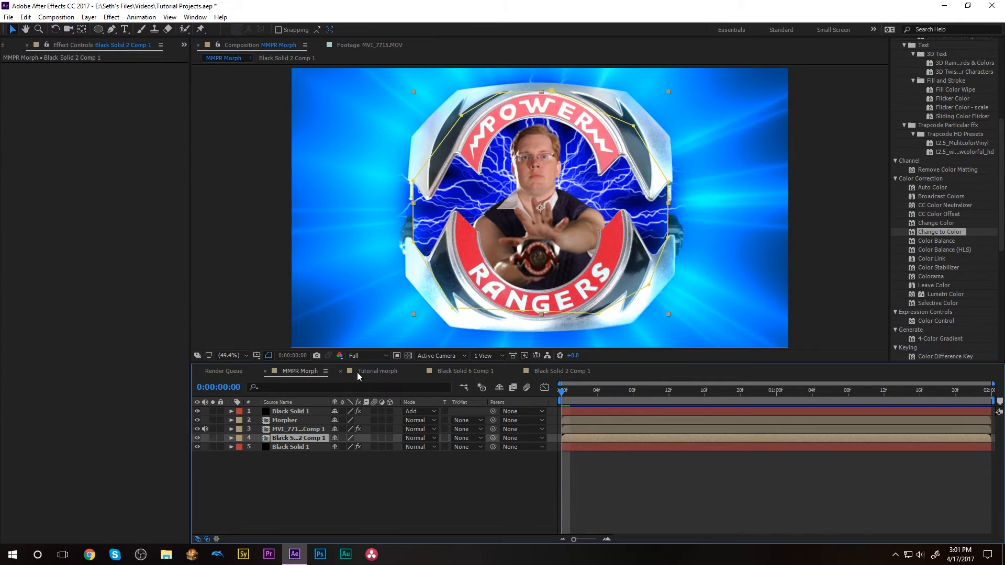
{"action": "left_click", "coordinate": [378, 371]}
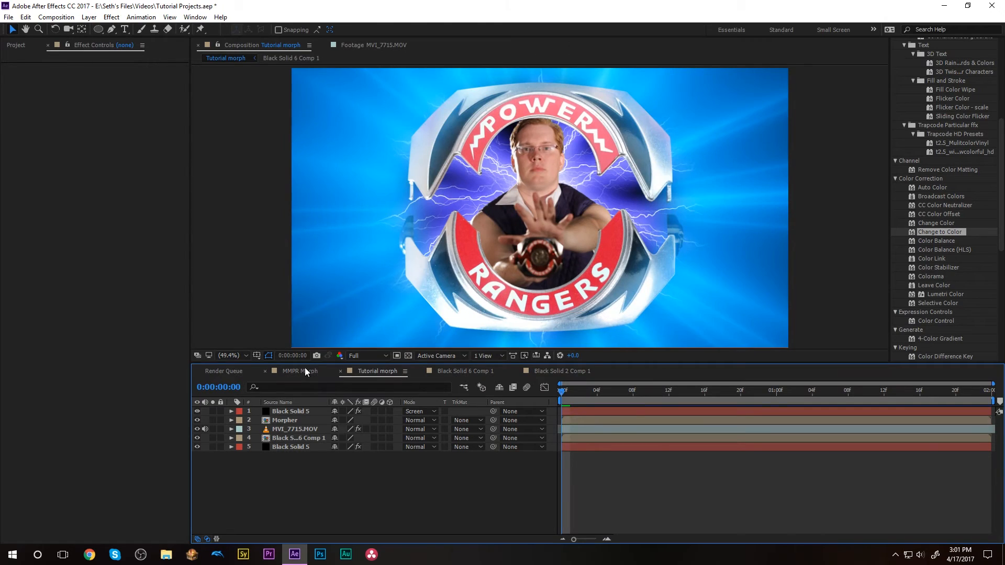